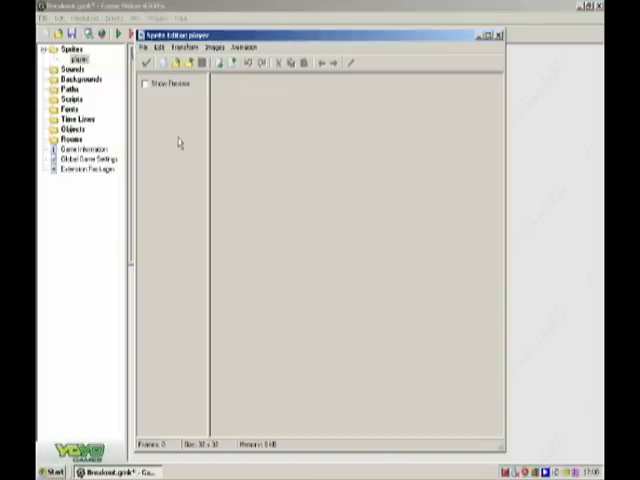
# Step: Create the paddle sprite image, fill it as a green bar and pick black as drawing colour
pyautogui.click(148, 62)
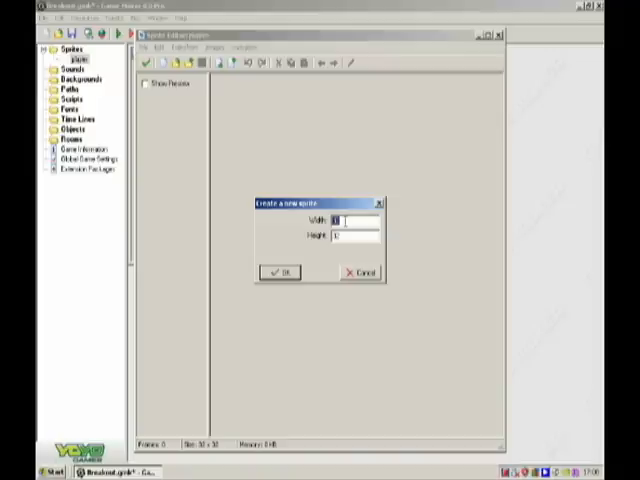
pyautogui.write('4')
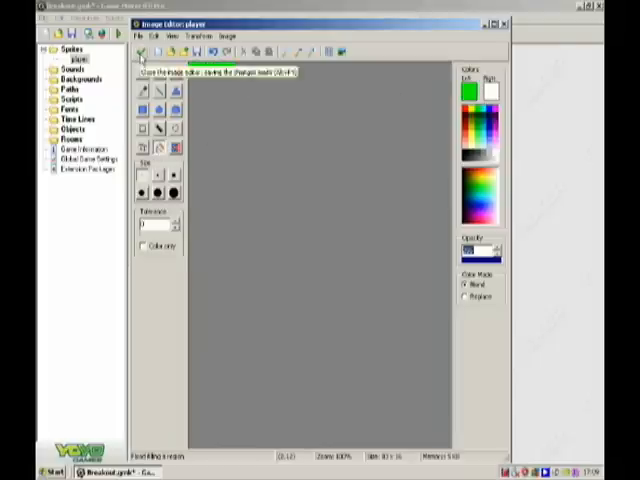
pyautogui.click(140, 50)
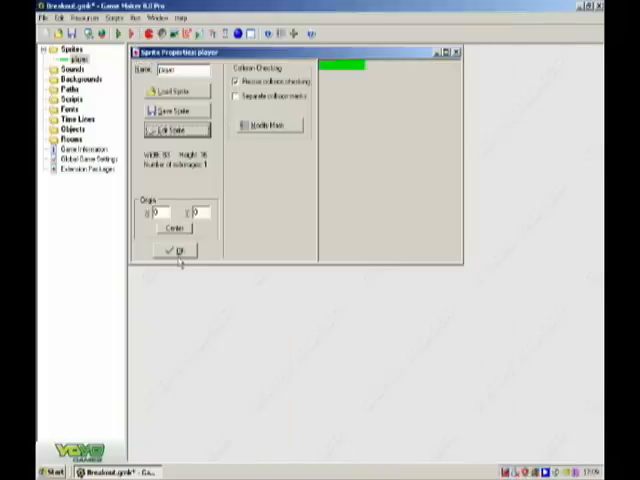
pyautogui.click(176, 130)
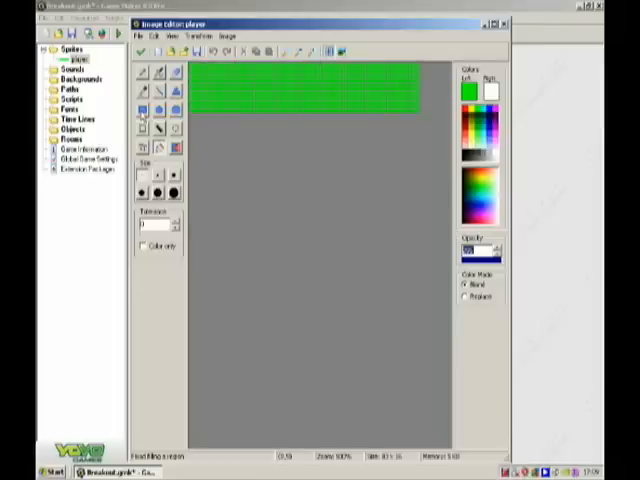
pyautogui.click(480, 90)
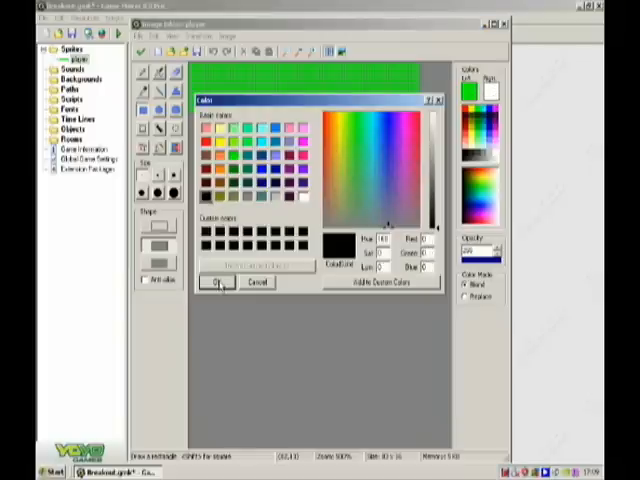
pyautogui.click(216, 282)
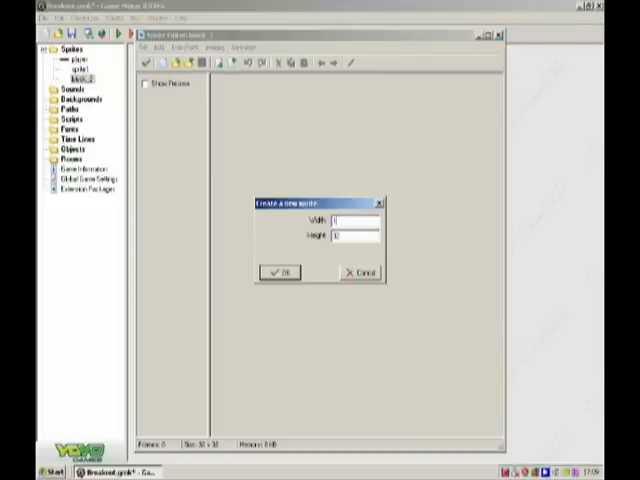
# Step: Add the coloured block sprites, painting each new block image in its colour
pyautogui.click(278, 272)
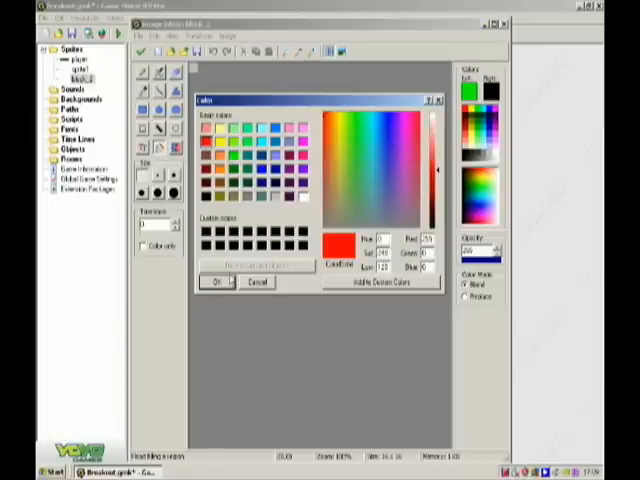
pyautogui.click(220, 282)
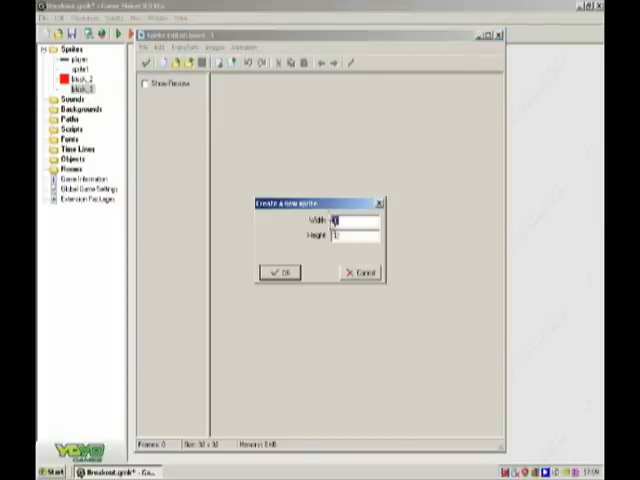
pyautogui.click(280, 272)
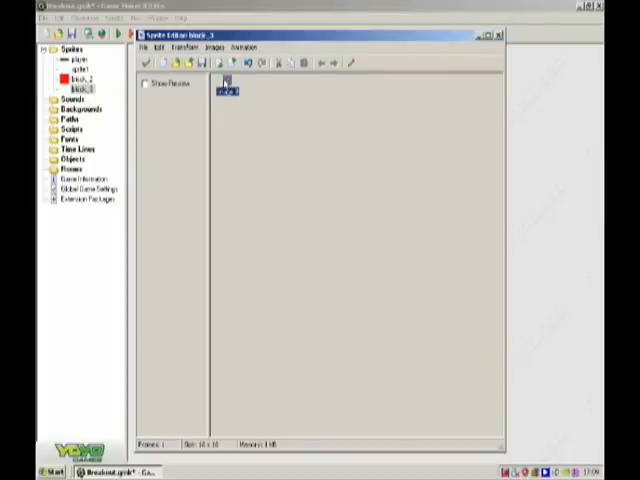
pyautogui.doubleClick(226, 84)
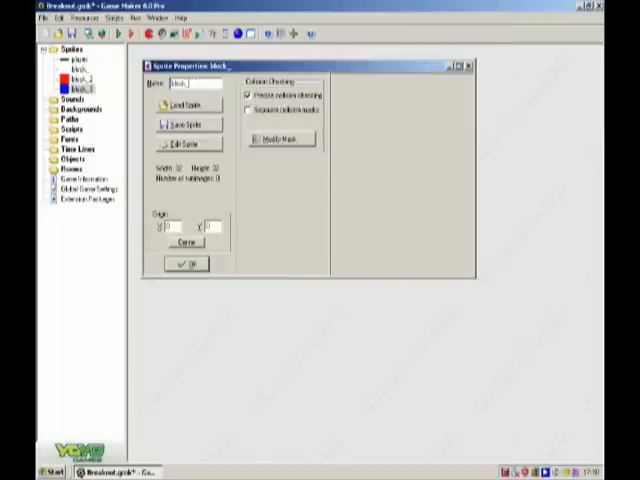
pyautogui.click(186, 144)
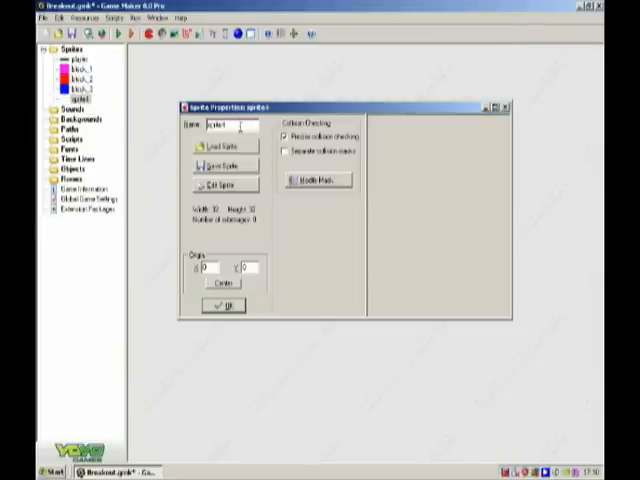
# Step: Add a 16×16 sprite named ball and paint a red circle on its canvas
pyautogui.write('ball')
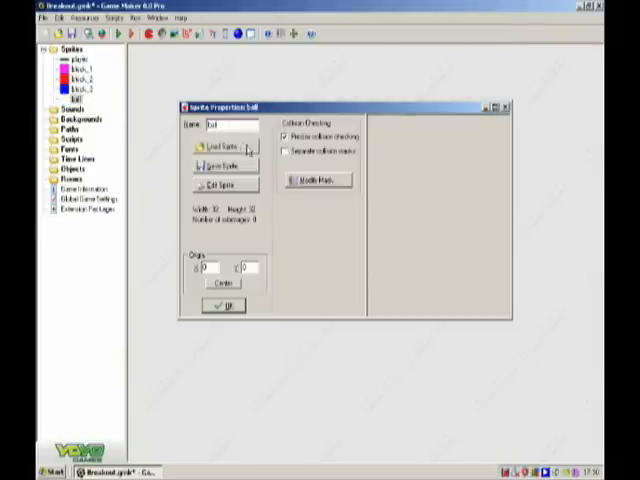
pyautogui.click(214, 184)
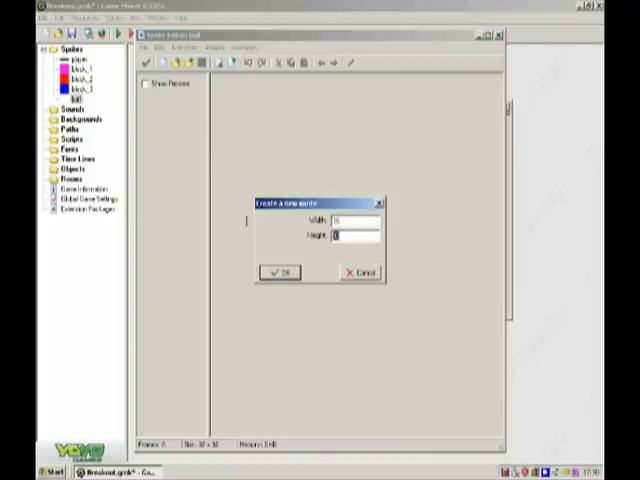
pyautogui.click(276, 272)
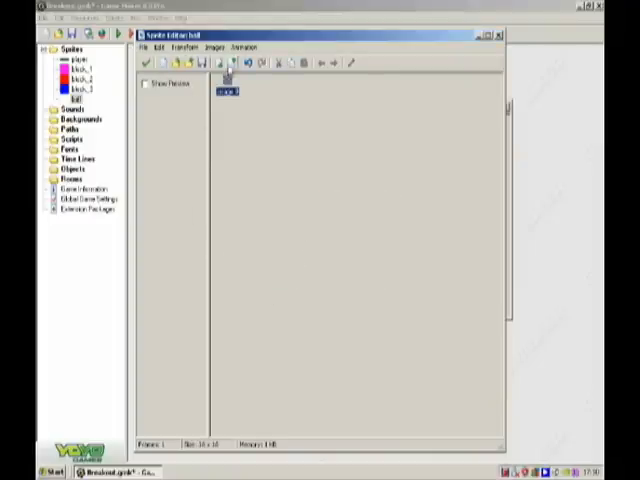
pyautogui.doubleClick(224, 82)
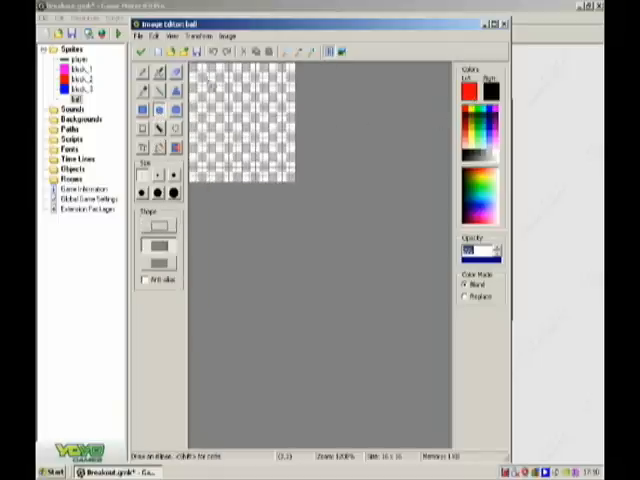
pyautogui.moveTo(196, 68); pyautogui.dragTo(290, 176)
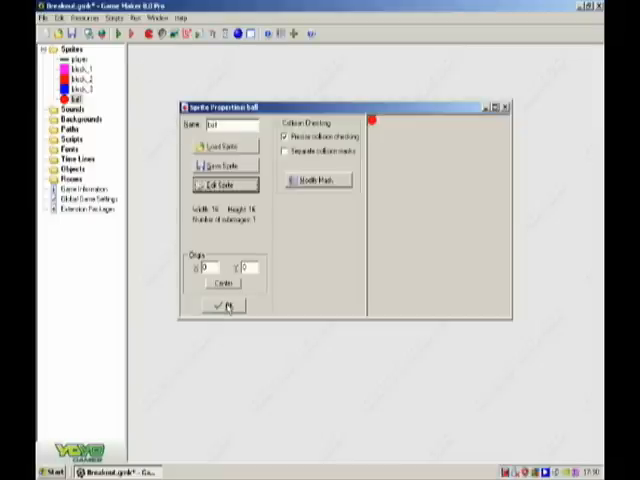
# Step: Save the ball sprite, then create the player and first block objects with their sprites
pyautogui.click(224, 306)
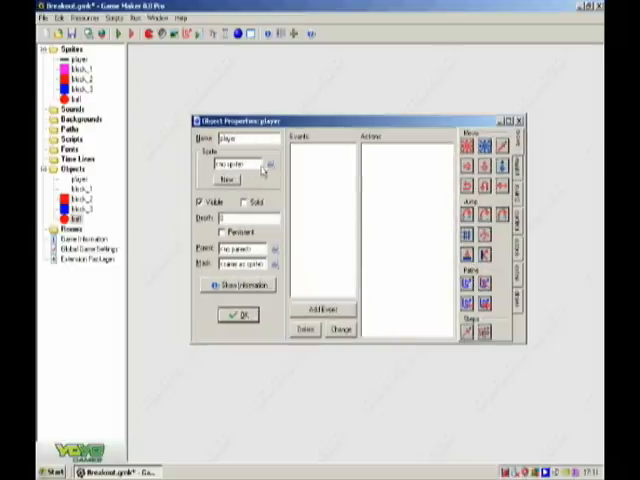
pyautogui.click(236, 314)
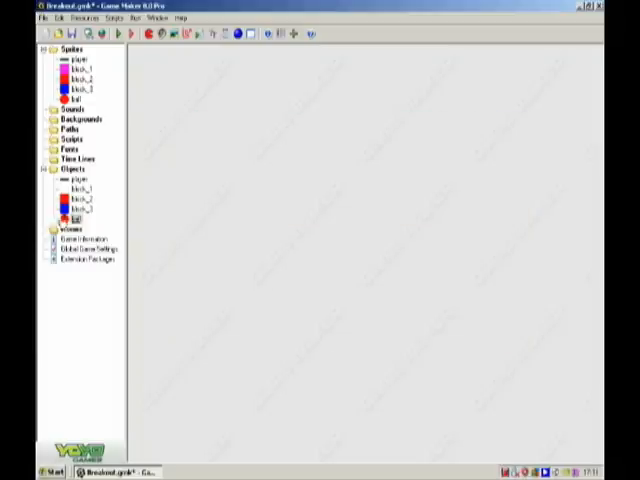
pyautogui.doubleClick(80, 188)
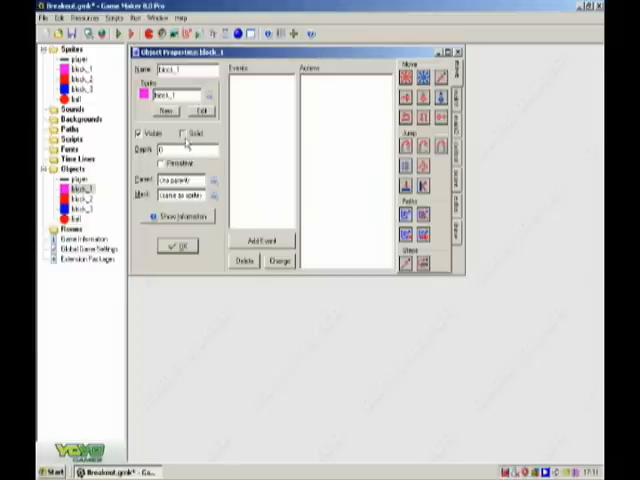
pyautogui.click(178, 246)
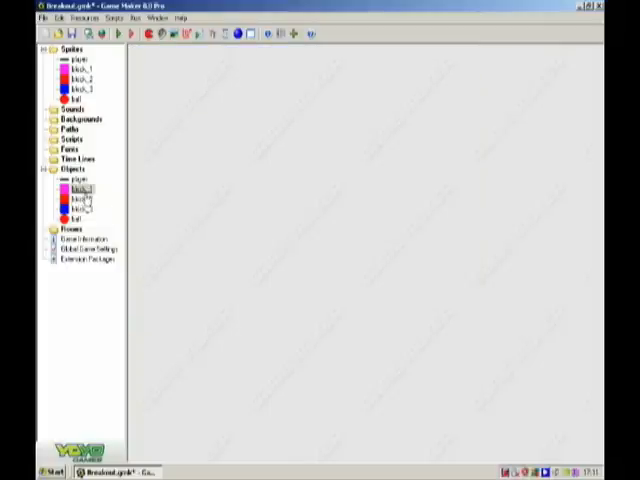
# Step: Create the remaining block object and the ball object, each using its matching sprite
pyautogui.doubleClick(84, 198)
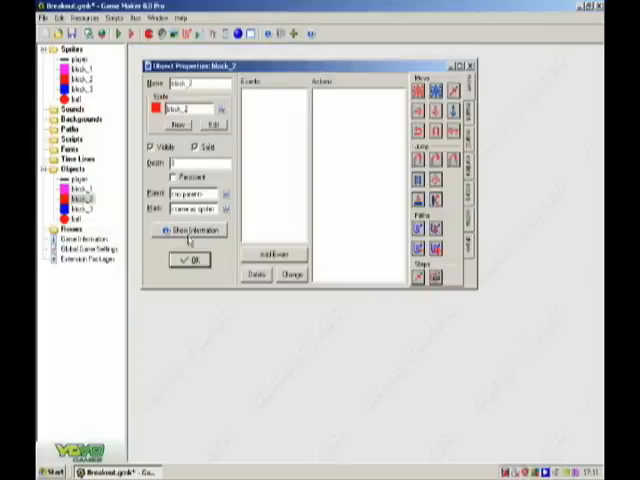
pyautogui.click(190, 260)
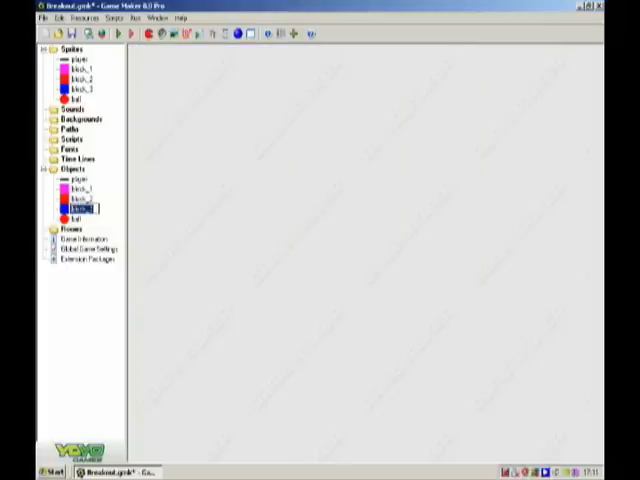
pyautogui.doubleClick(76, 204)
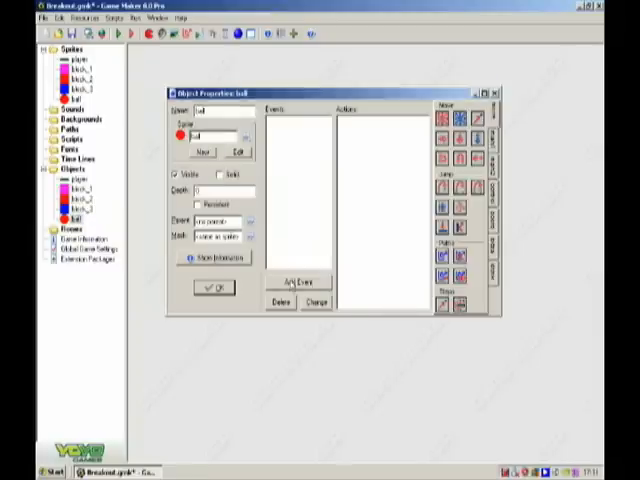
pyautogui.click(288, 288)
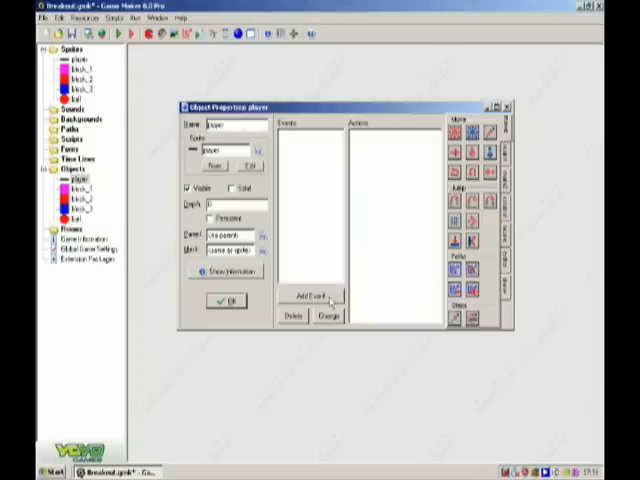
# Step: Add an event to the player object with a movement action and confirm its settings
pyautogui.click(312, 296)
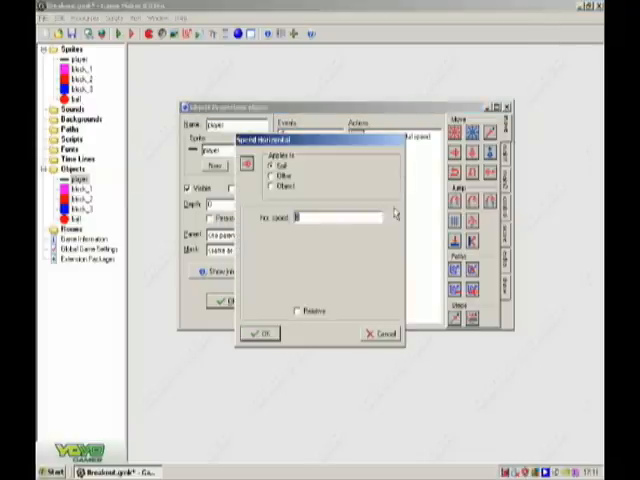
pyautogui.click(260, 332)
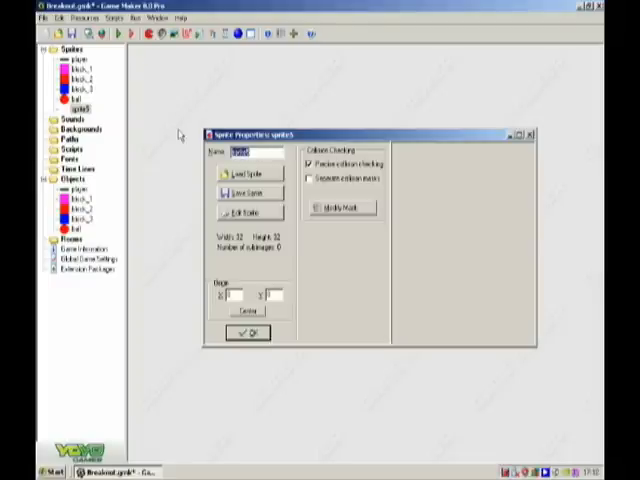
# Step: Name a new sprite wall, paint its small image in the chosen colour and save it
pyautogui.write('wall')
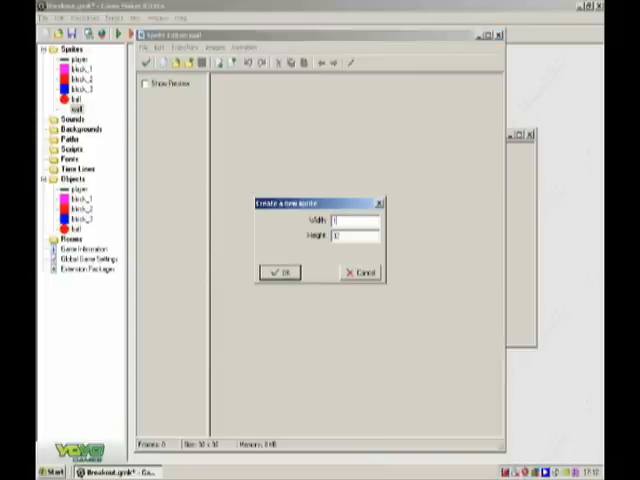
pyautogui.click(276, 272)
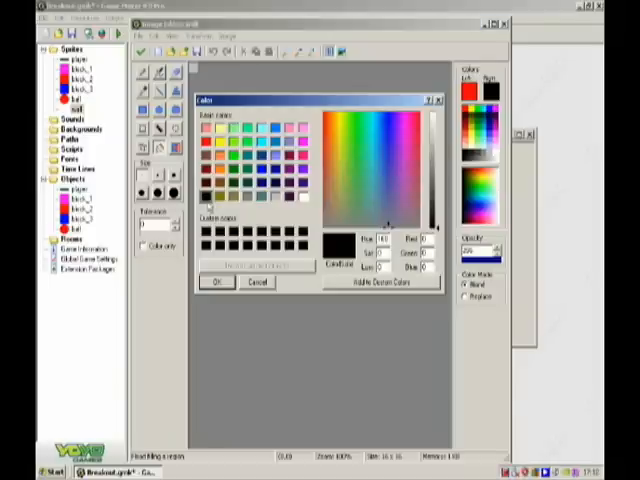
pyautogui.click(216, 282)
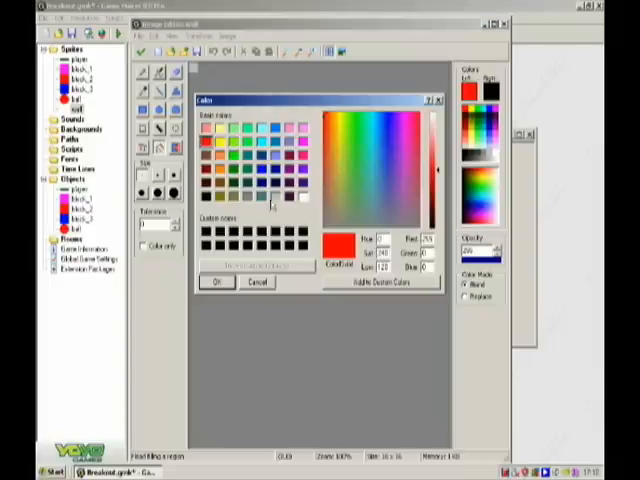
pyautogui.click(216, 282)
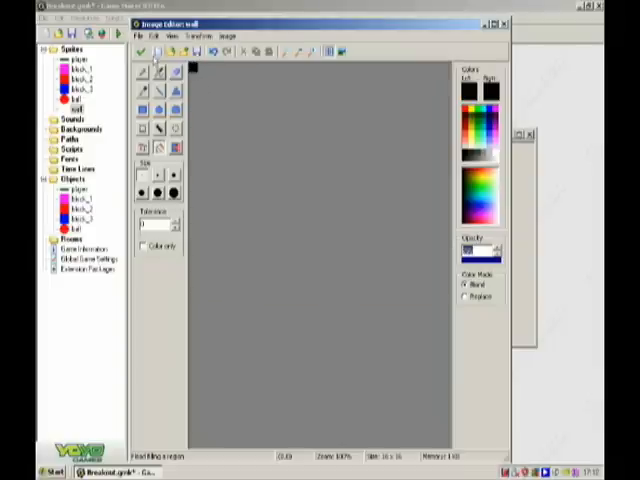
pyautogui.click(500, 24)
pyautogui.write('death')
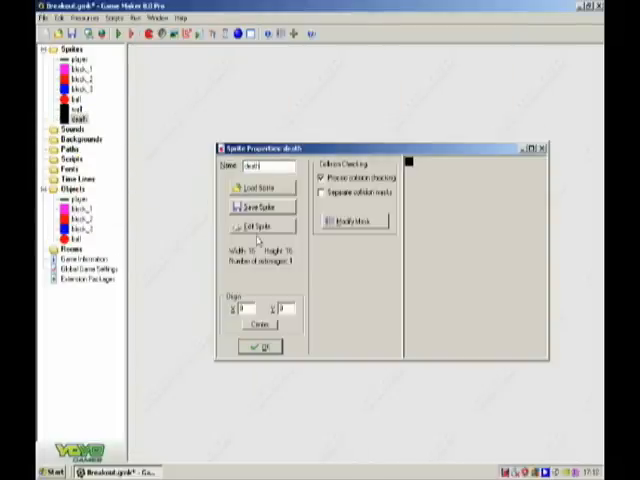
pyautogui.click(260, 224)
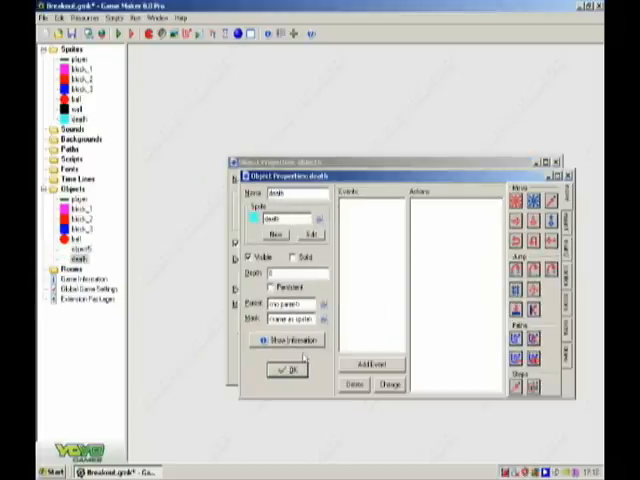
# Step: Finish the wall object that uses the wall sprite
pyautogui.click(232, 258)
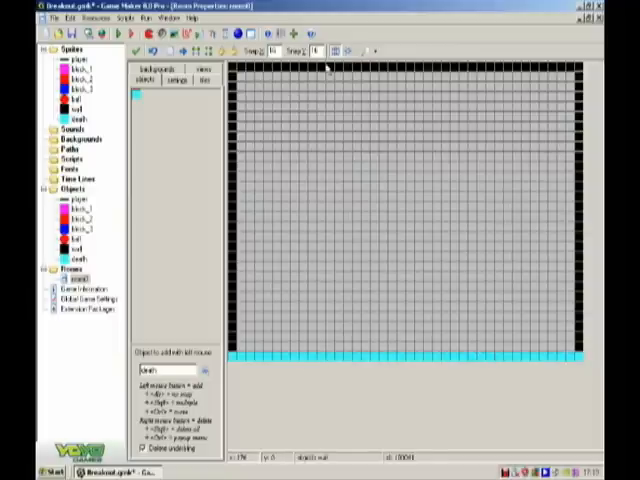
# Step: Place the paddle, a ball in the room's middle and rows of pink, red and blue blocks
pyautogui.click(208, 370)
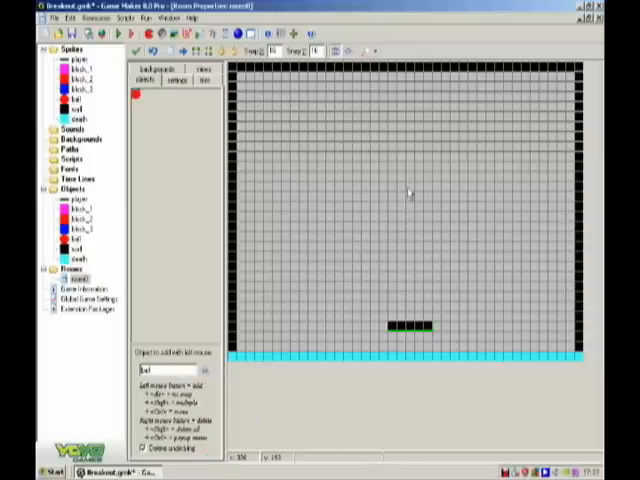
pyautogui.click(410, 188)
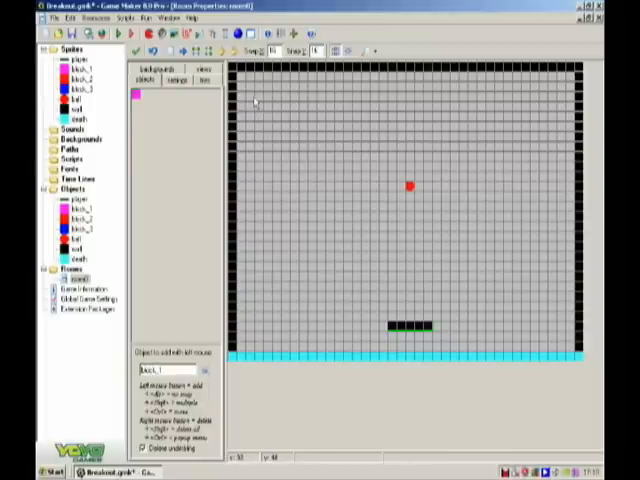
pyautogui.moveTo(250, 96); pyautogui.dragTo(536, 96)
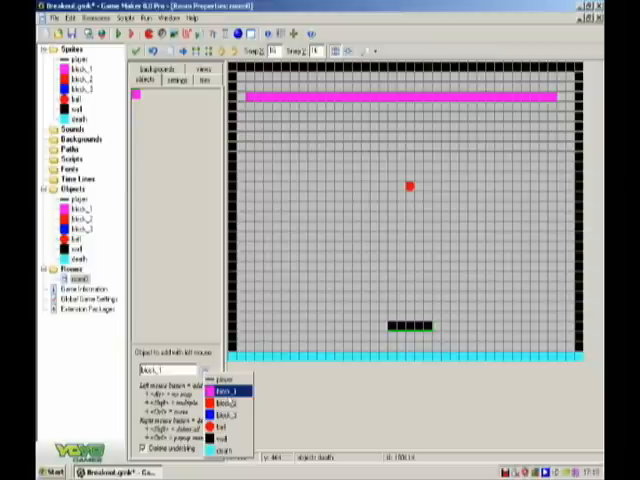
pyautogui.moveTo(248, 108); pyautogui.dragTo(400, 108)
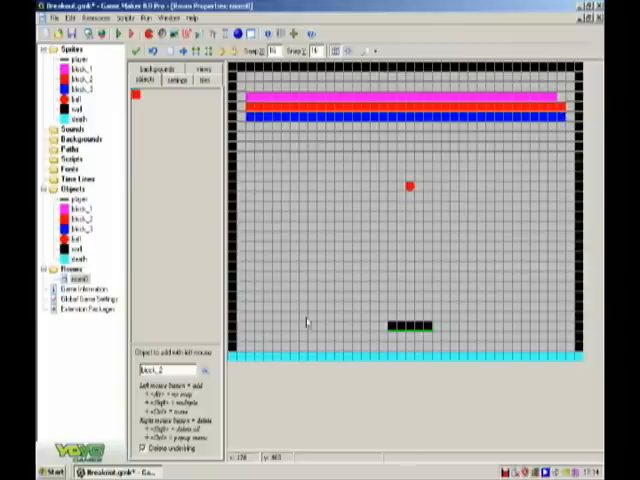
pyautogui.click(556, 104)
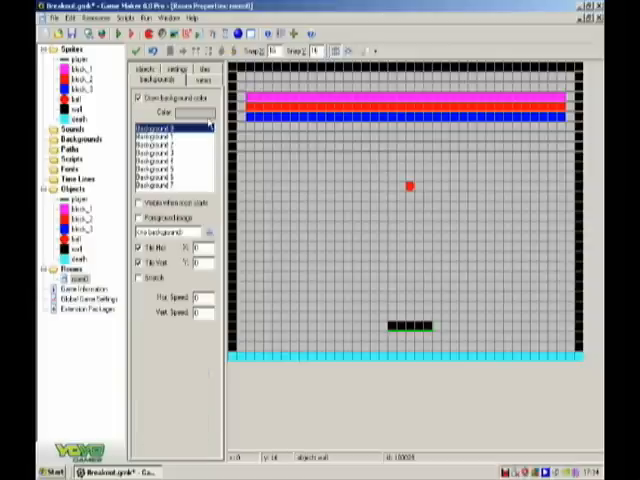
# Step: Set the room's background colour to white from the colour dialog
pyautogui.click(202, 112)
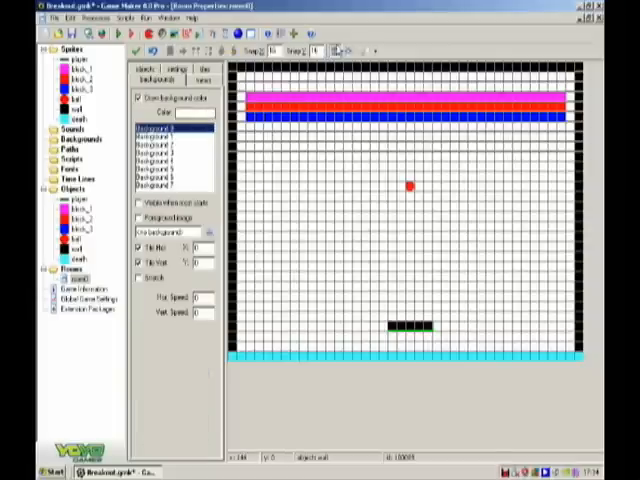
pyautogui.click(190, 112)
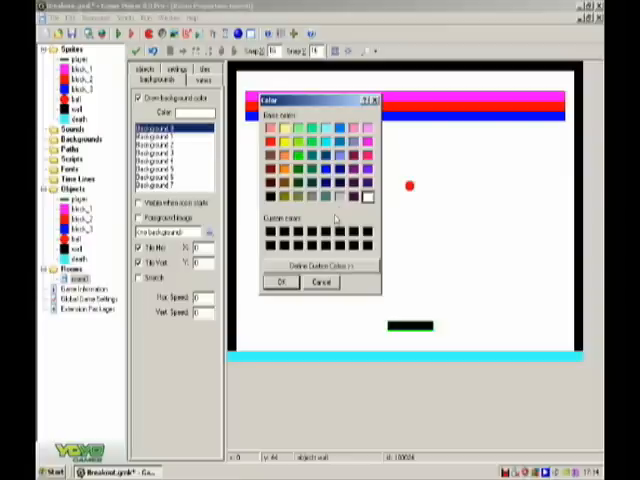
pyautogui.click(280, 282)
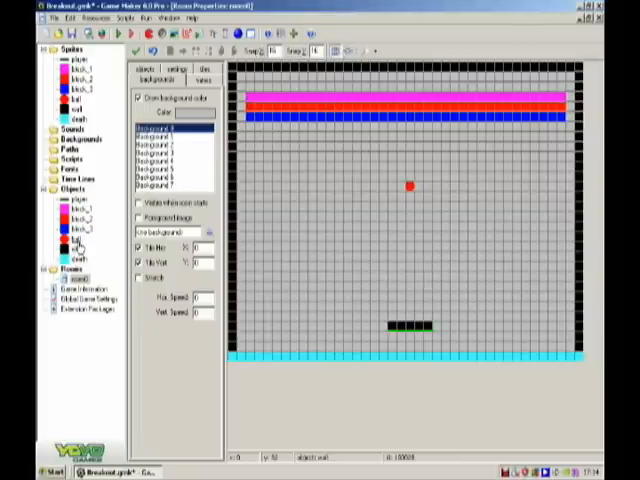
# Step: Give the ball a Create event with Move Fixed and set its movement directions
pyautogui.doubleClick(72, 240)
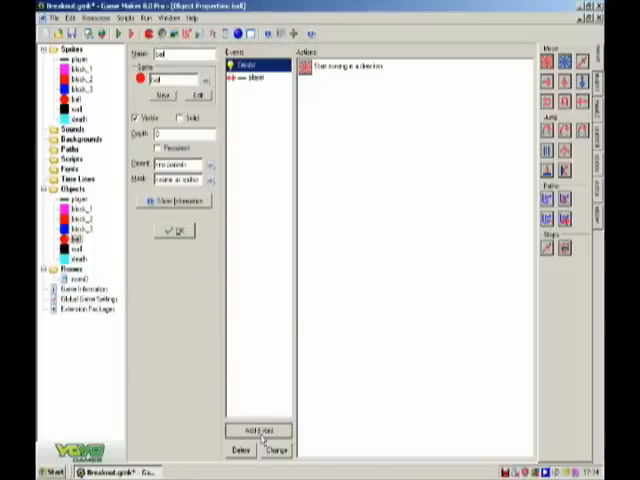
pyautogui.click(258, 428)
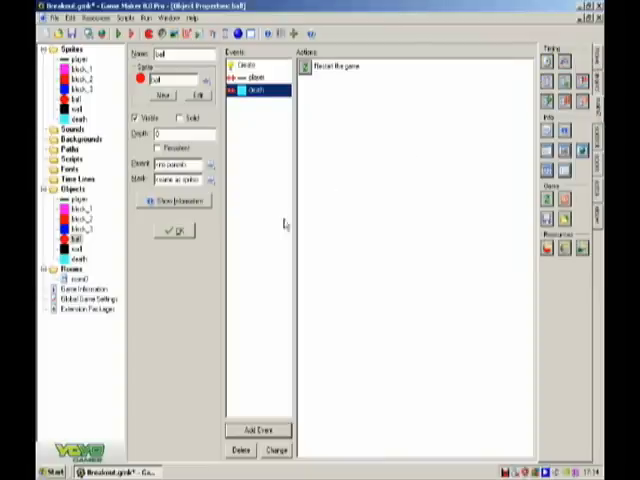
pyautogui.click(252, 76)
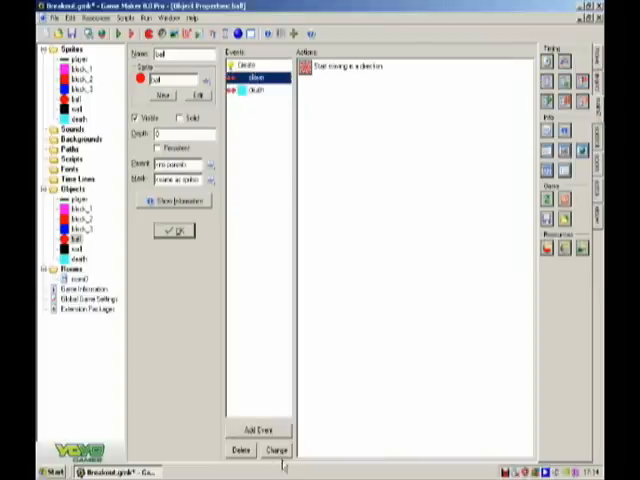
pyautogui.click(258, 424)
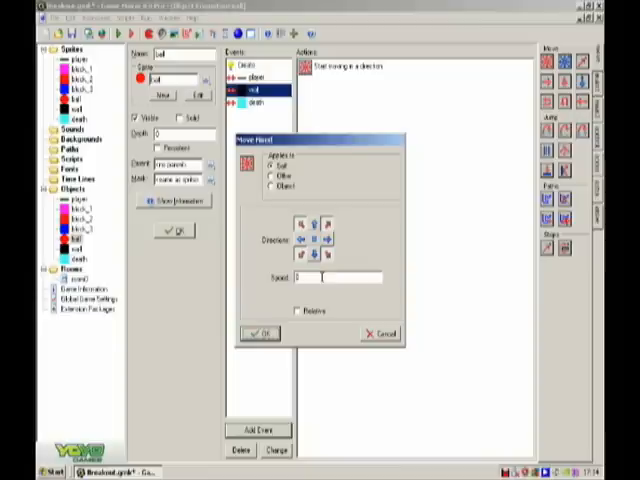
pyautogui.click(260, 332)
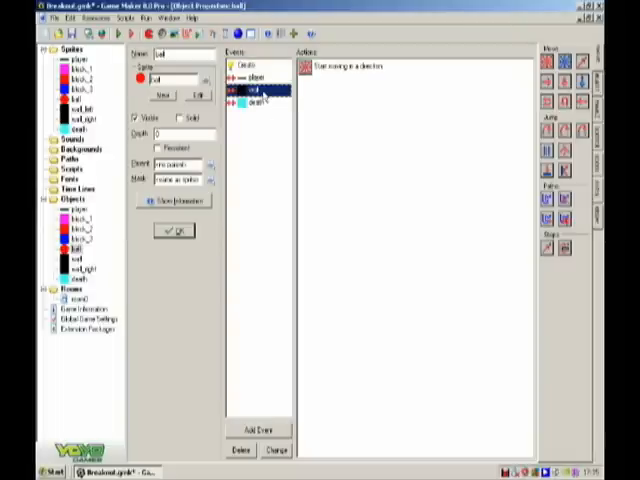
# Step: Add a Collision event to the ball with wall_right as the partner object
pyautogui.rightClick(256, 100)
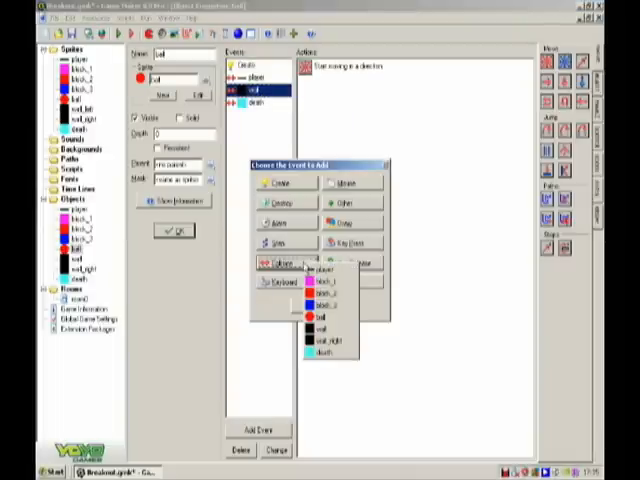
pyautogui.rightClick(330, 62)
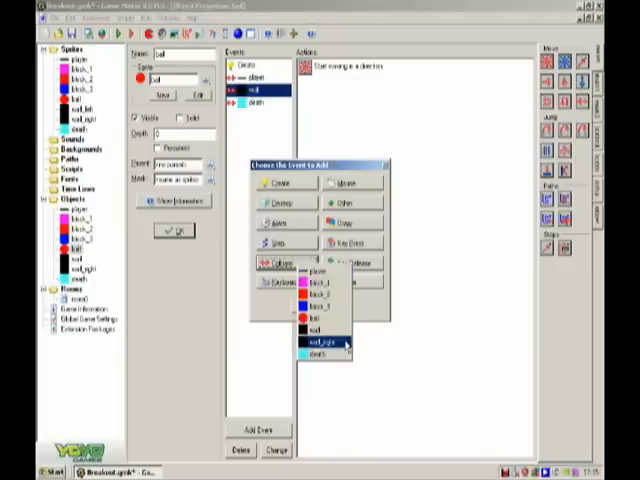
pyautogui.click(316, 342)
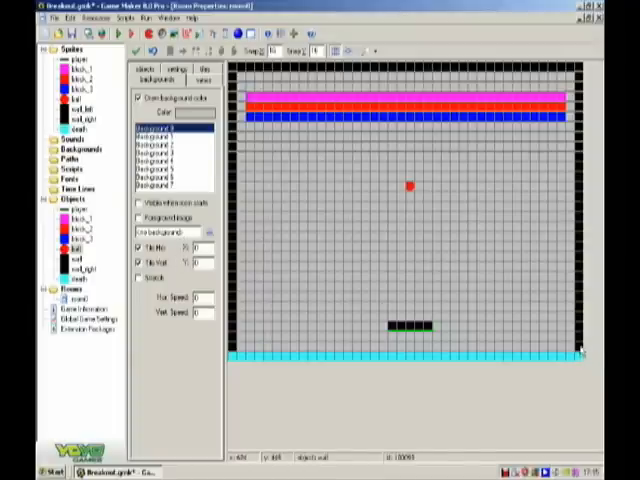
# Step: Create a wall_right object using the wall sprite, then select the ball for placing
pyautogui.click(146, 78)
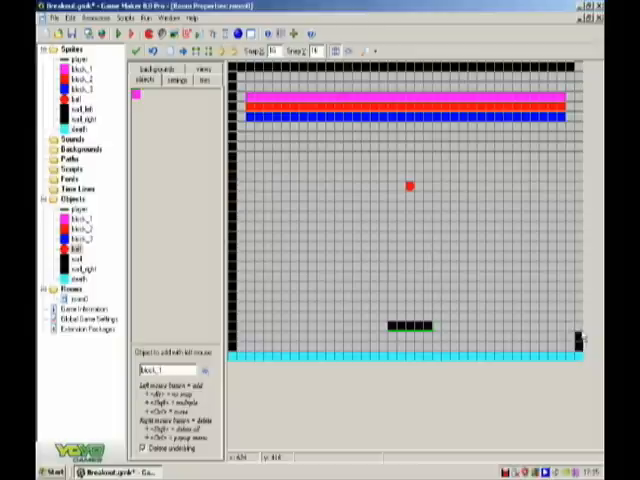
pyautogui.click(208, 372)
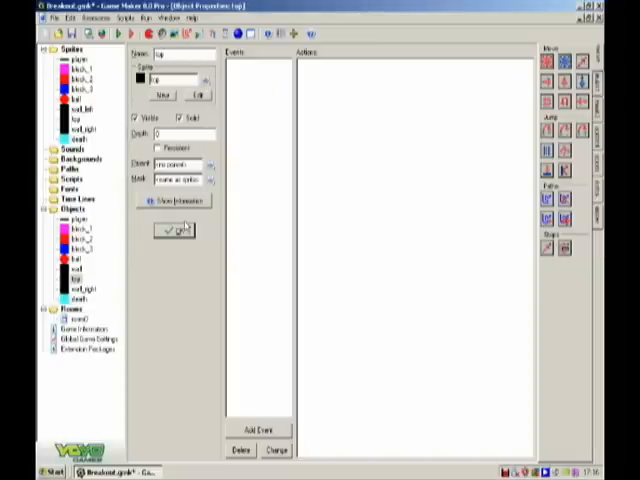
pyautogui.doubleClick(78, 288)
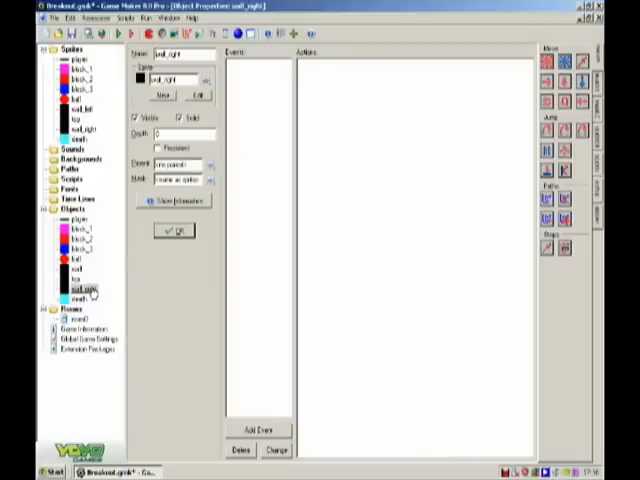
pyautogui.click(76, 278)
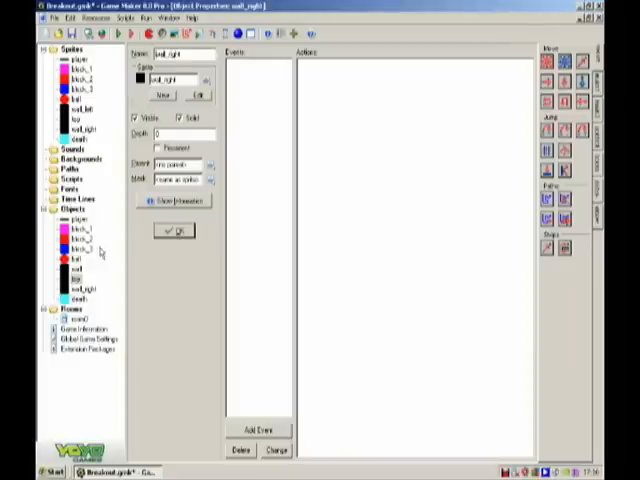
pyautogui.click(132, 116)
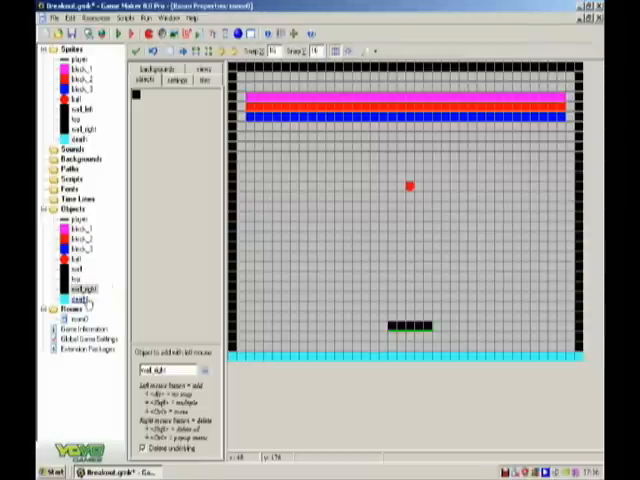
pyautogui.click(78, 290)
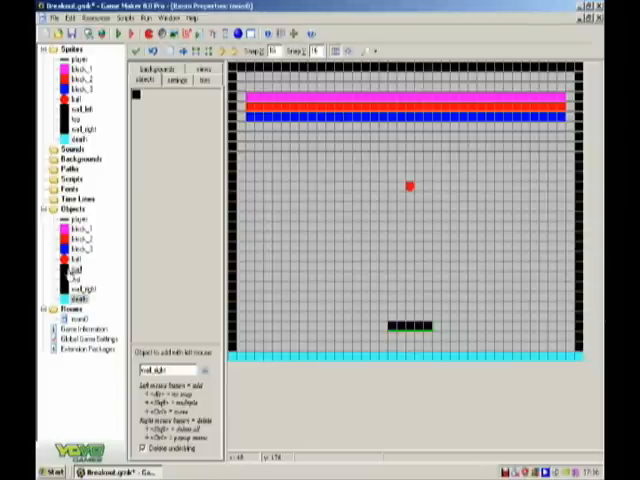
# Step: Review and close the ball's starting movement settings
pyautogui.doubleClick(68, 264)
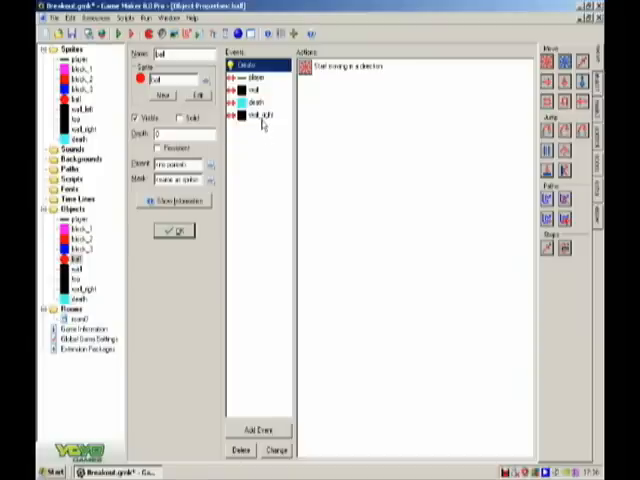
pyautogui.click(256, 428)
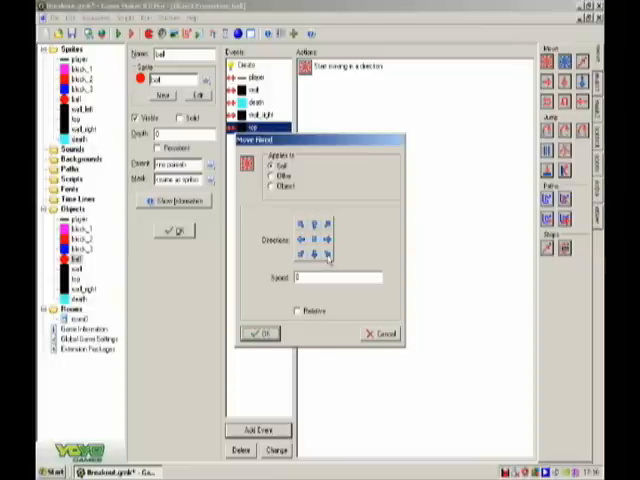
pyautogui.click(260, 332)
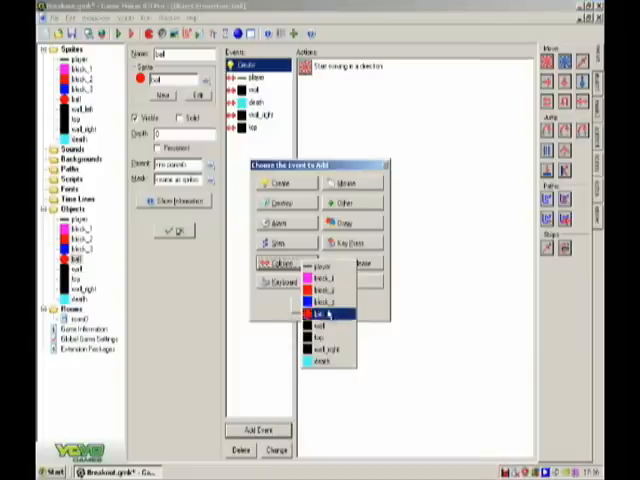
# Step: Add a collision event with block_1 whose Destroy Instance action applies to Other
pyautogui.click(322, 312)
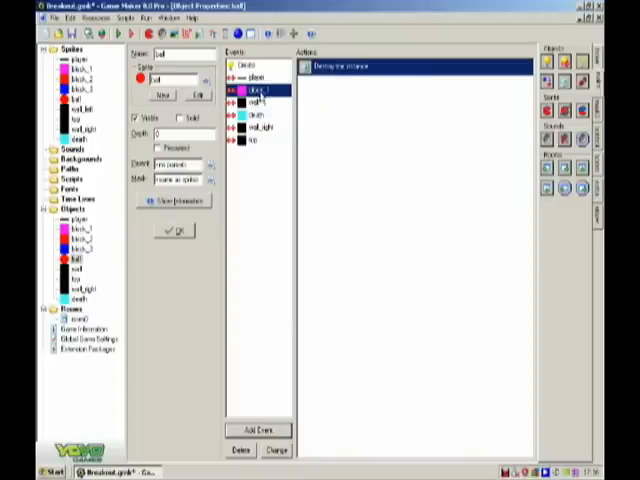
pyautogui.click(258, 428)
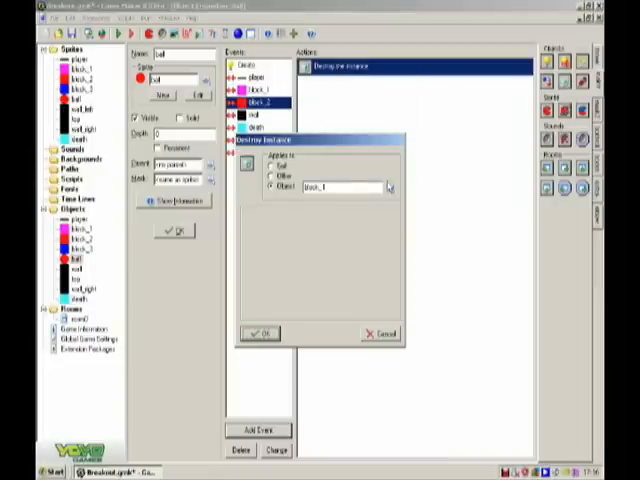
pyautogui.click(264, 332)
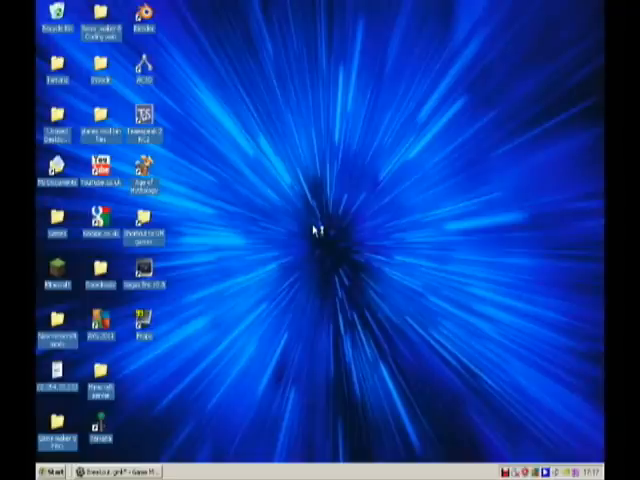
pyautogui.moveTo(340, 256)
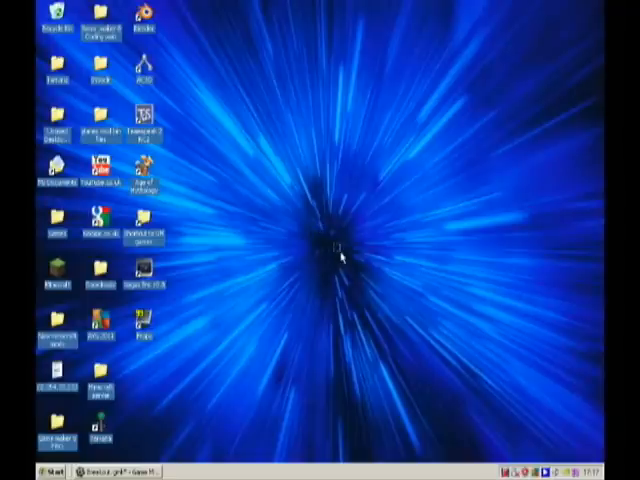
pyautogui.moveTo(298, 284)
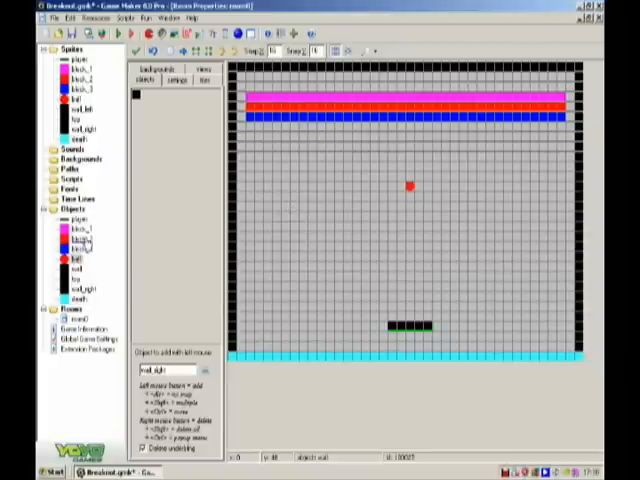
# Step: Remove the block collision event and its actions from the ball object
pyautogui.doubleClick(74, 228)
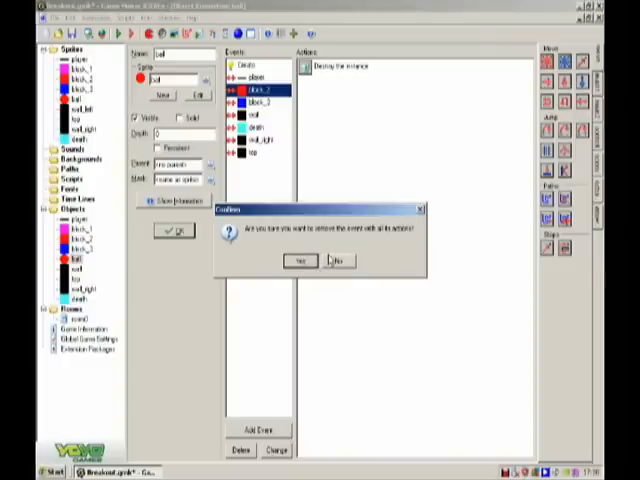
pyautogui.click(294, 260)
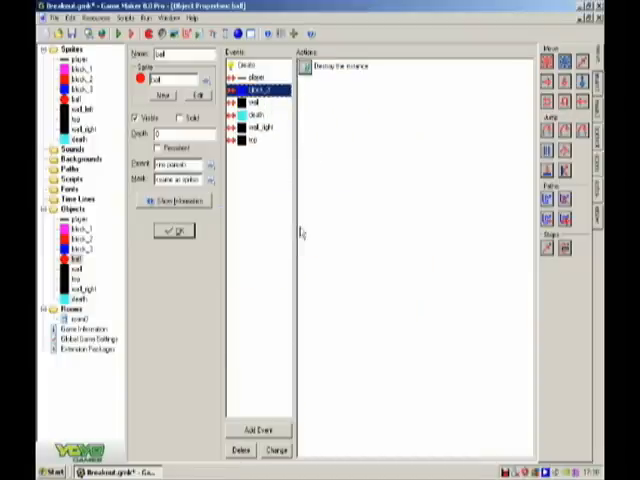
pyautogui.click(252, 452)
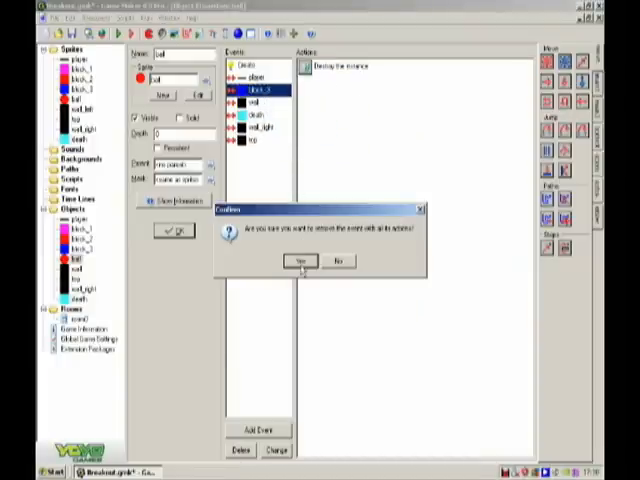
pyautogui.click(292, 260)
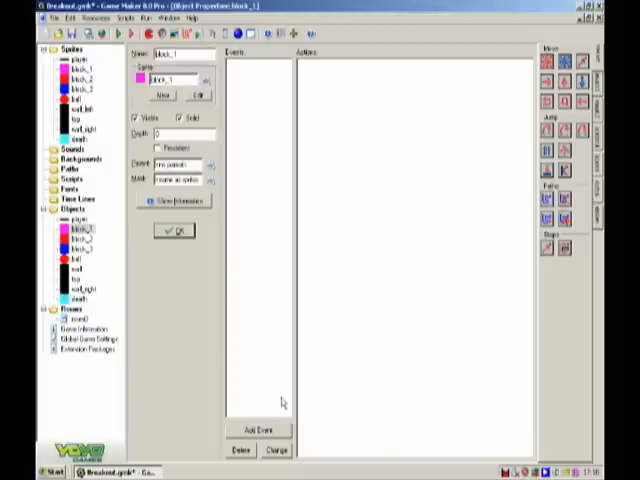
# Step: Give block_1 a collision-with-ball event that destroys the block
pyautogui.click(256, 428)
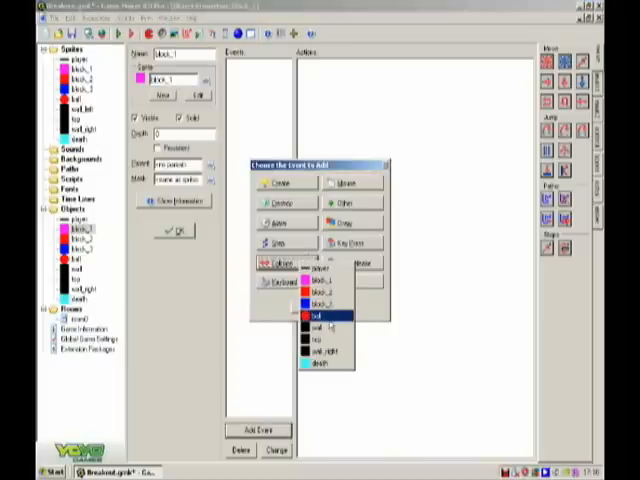
pyautogui.click(320, 316)
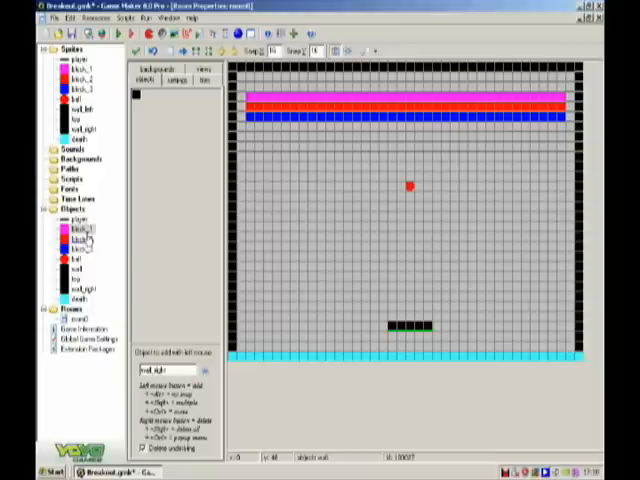
pyautogui.doubleClick(76, 234)
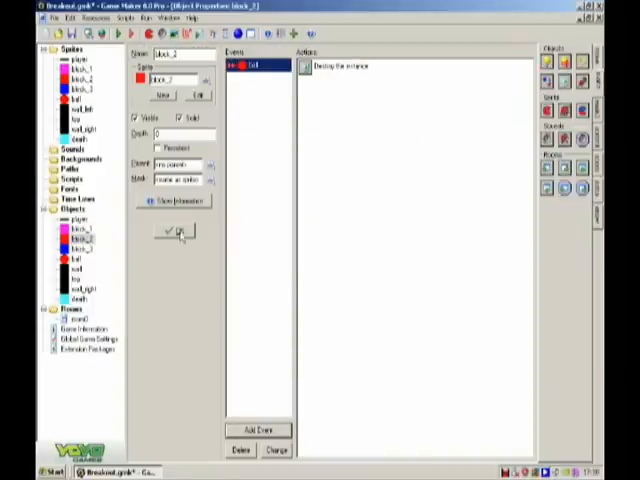
pyautogui.click(254, 428)
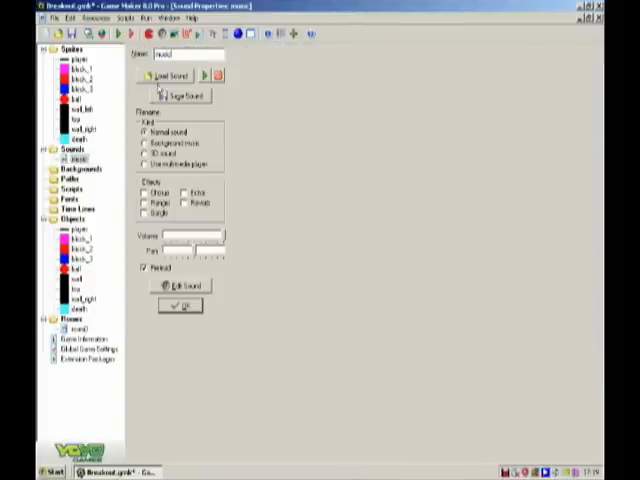
# Step: Load the music file, have the music object play it looping, and pick it for the room
pyautogui.click(168, 76)
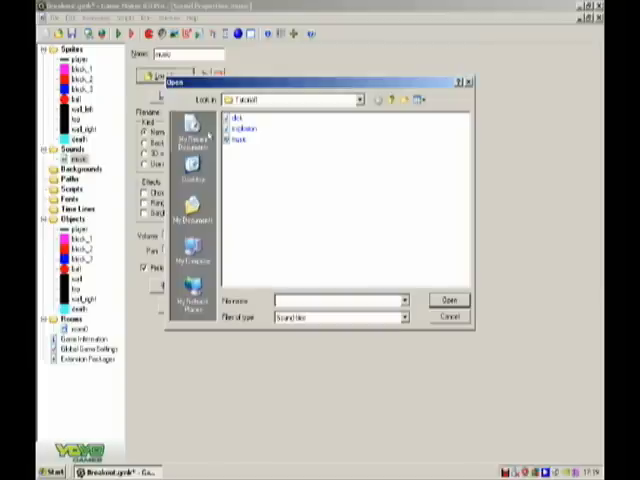
pyautogui.click(236, 140)
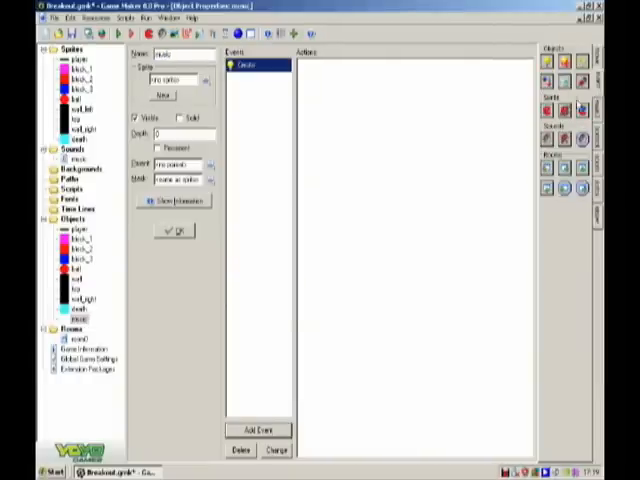
pyautogui.click(310, 68)
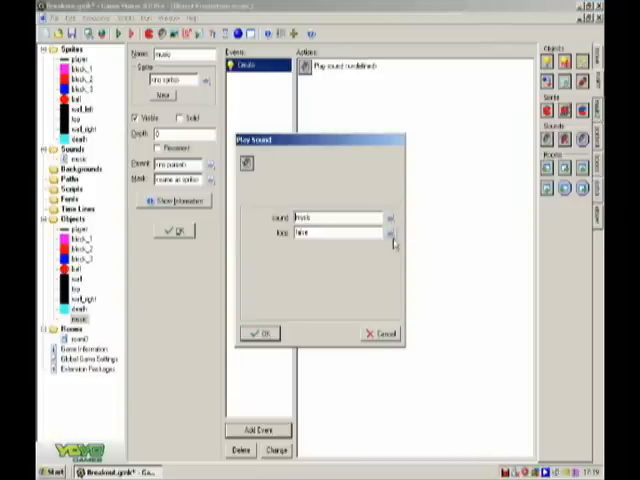
pyautogui.click(260, 332)
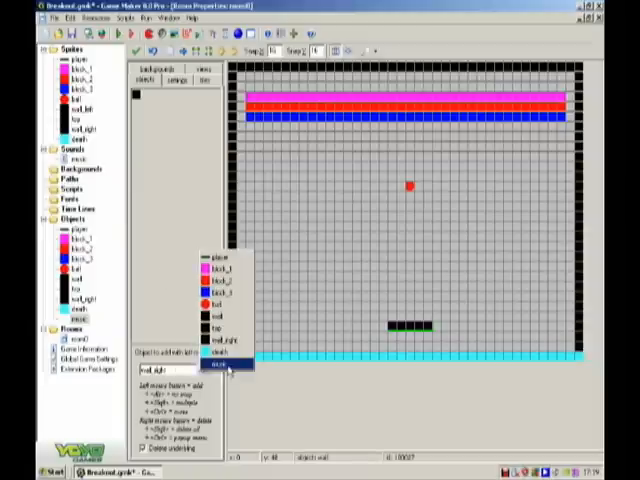
pyautogui.click(286, 224)
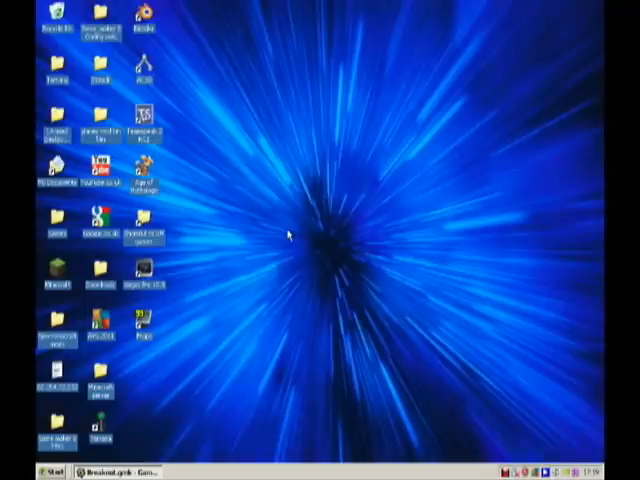
pyautogui.moveTo(292, 232)
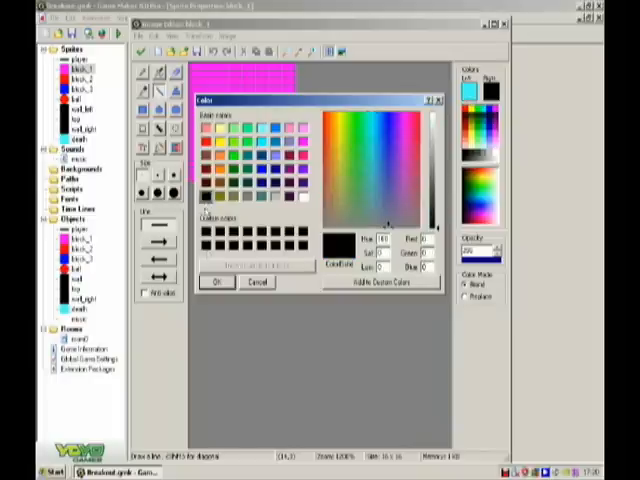
# Step: Pick red and paint a filled rectangle over the block_2 sprite image
pyautogui.click(216, 282)
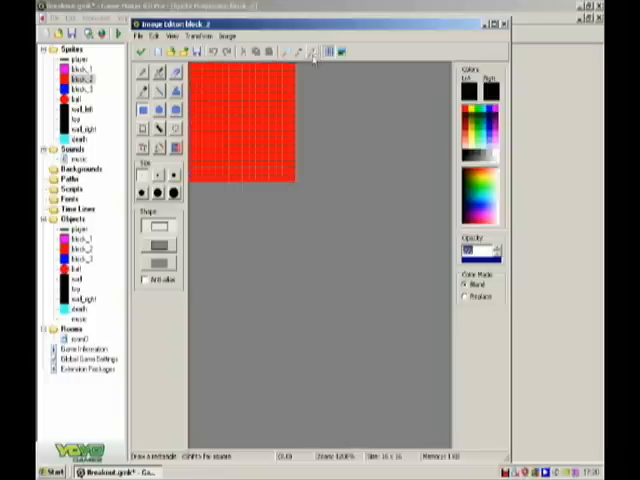
pyautogui.moveTo(196, 64); pyautogui.dragTo(290, 180)
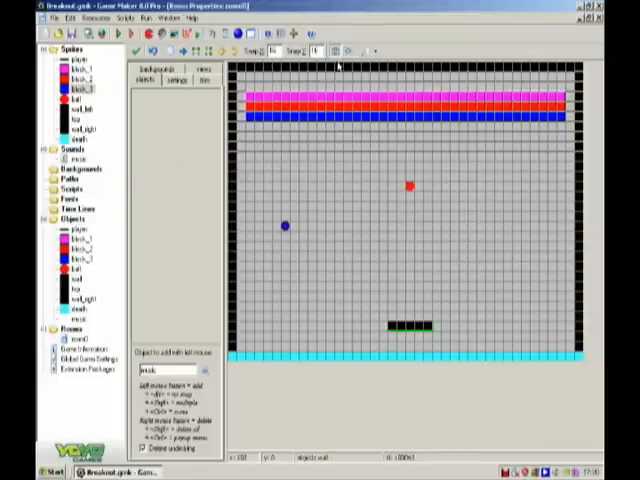
# Step: Hide the placement grid in the Breakout room editor
pyautogui.click(338, 52)
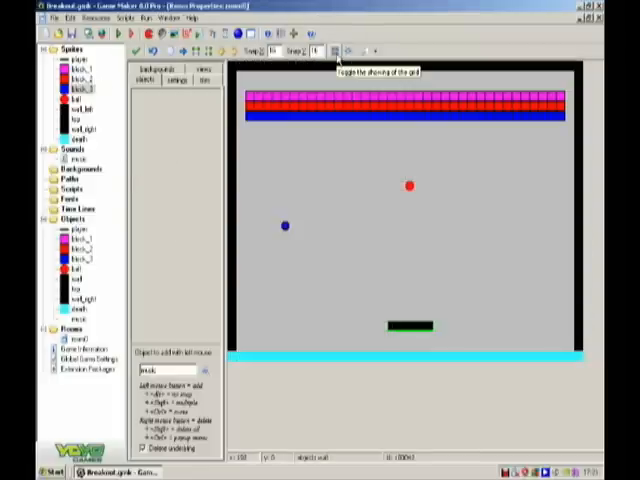